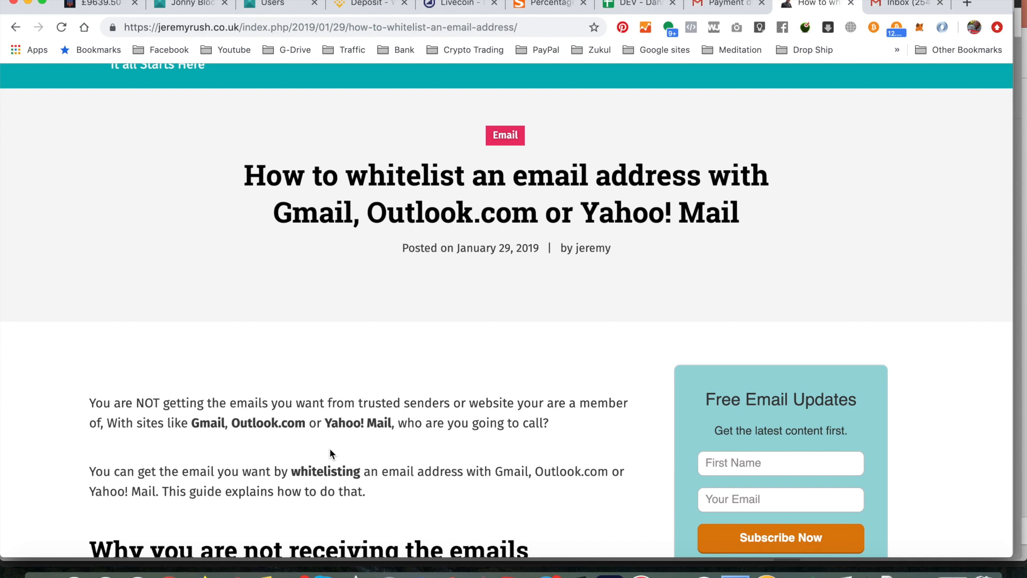
pyautogui.scroll(-3)
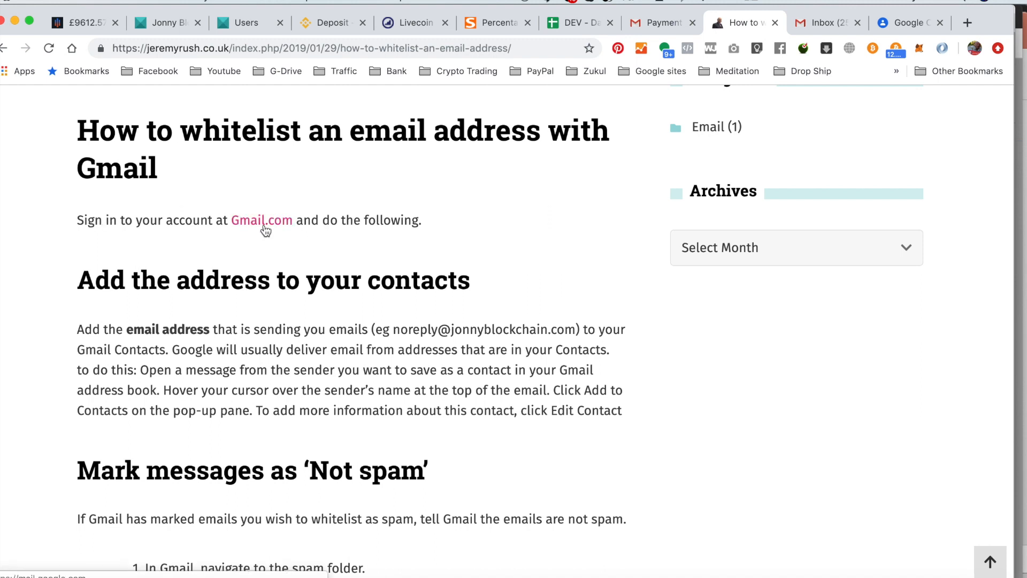
pyautogui.moveTo(265, 238)
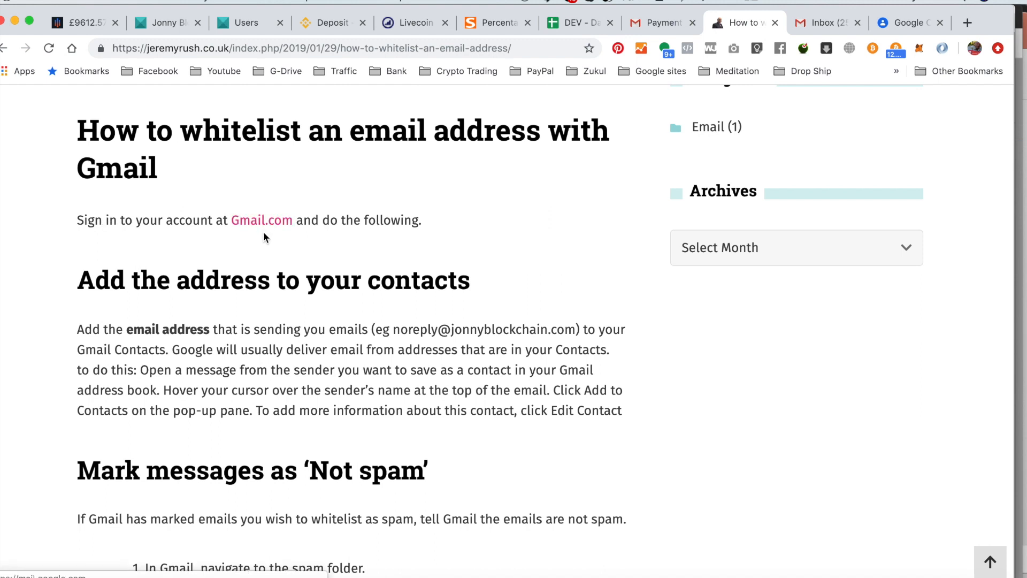
pyautogui.scroll(-3)
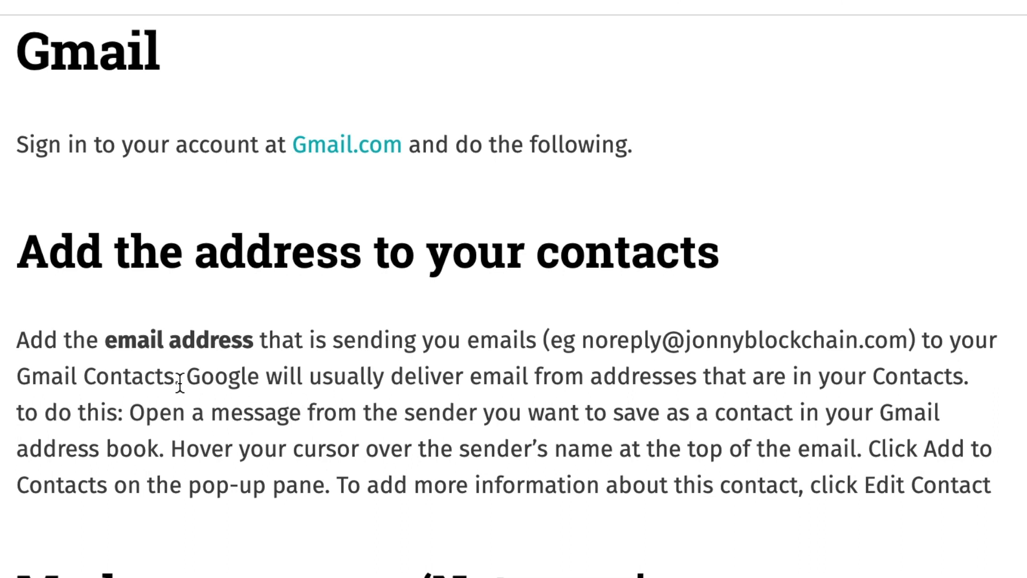
pyautogui.moveTo(661, 339); pyautogui.dragTo(904, 339)
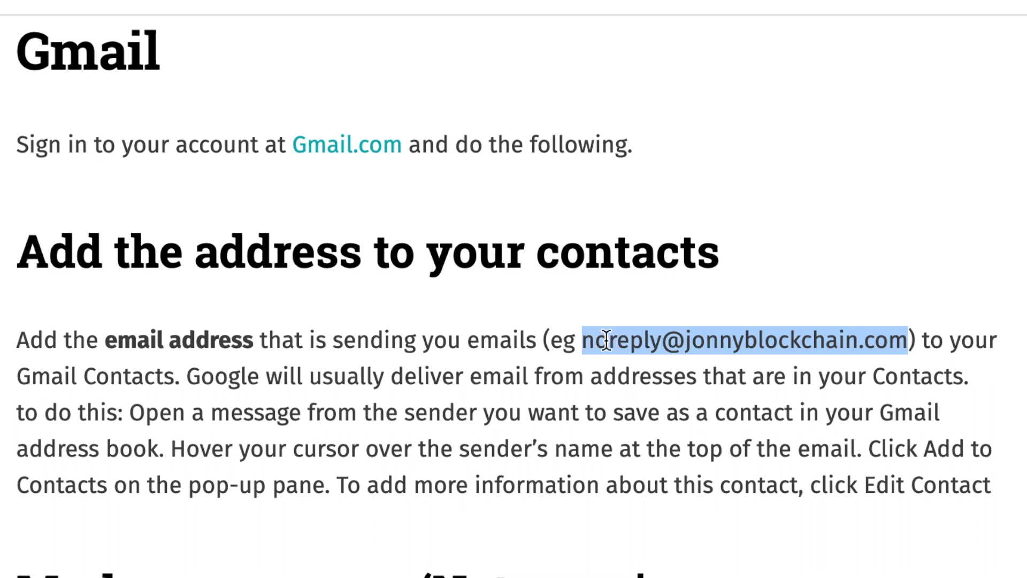
pyautogui.rightClick(740, 339)
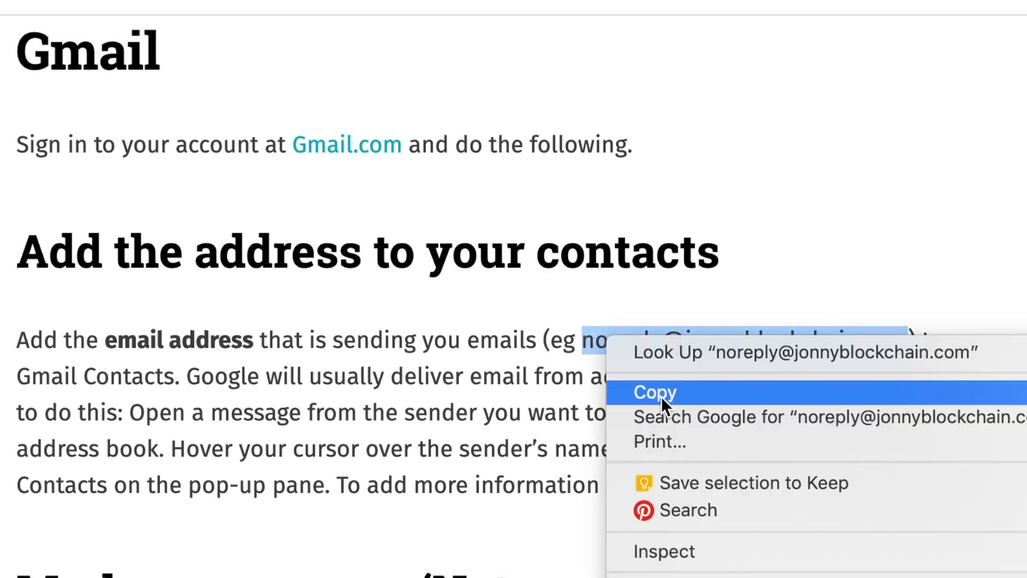
pyautogui.click(653, 392)
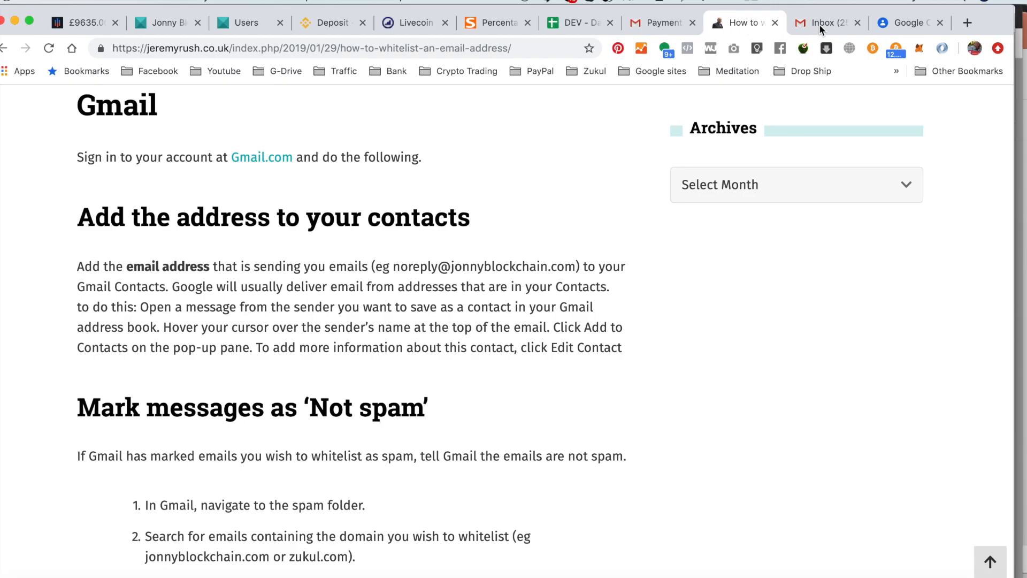
pyautogui.click(820, 23)
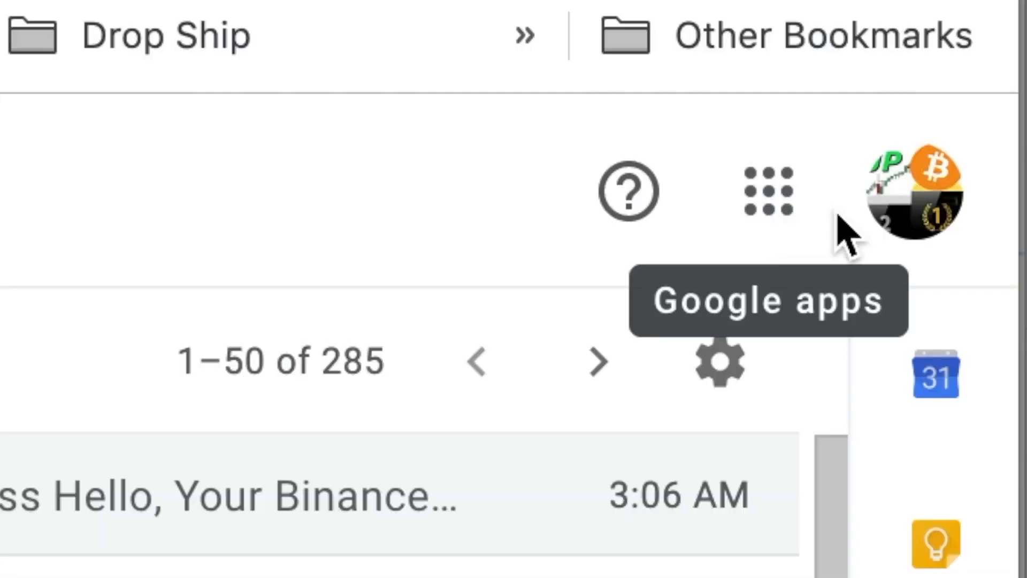
pyautogui.moveTo(768, 191)
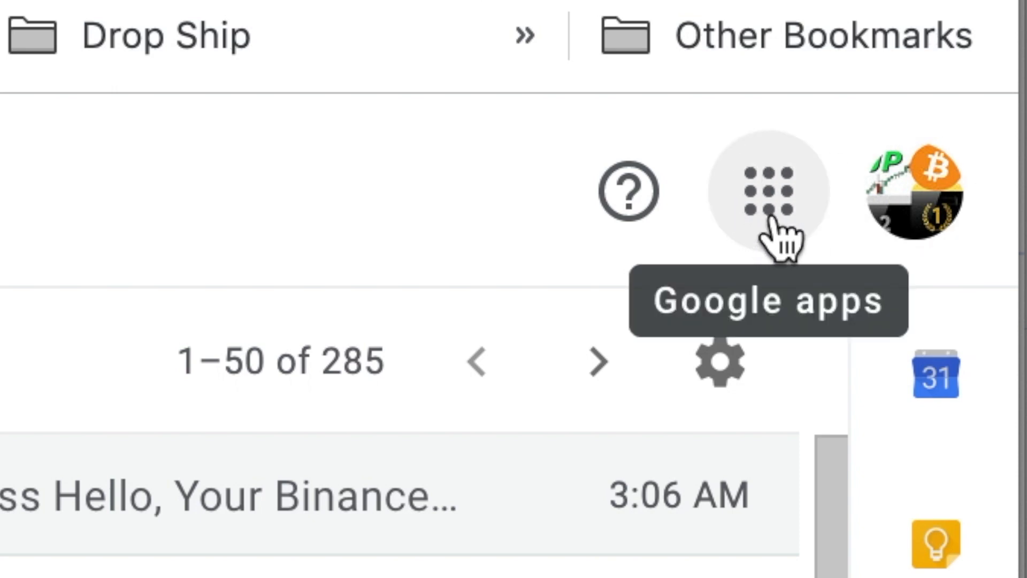
pyautogui.click(770, 190)
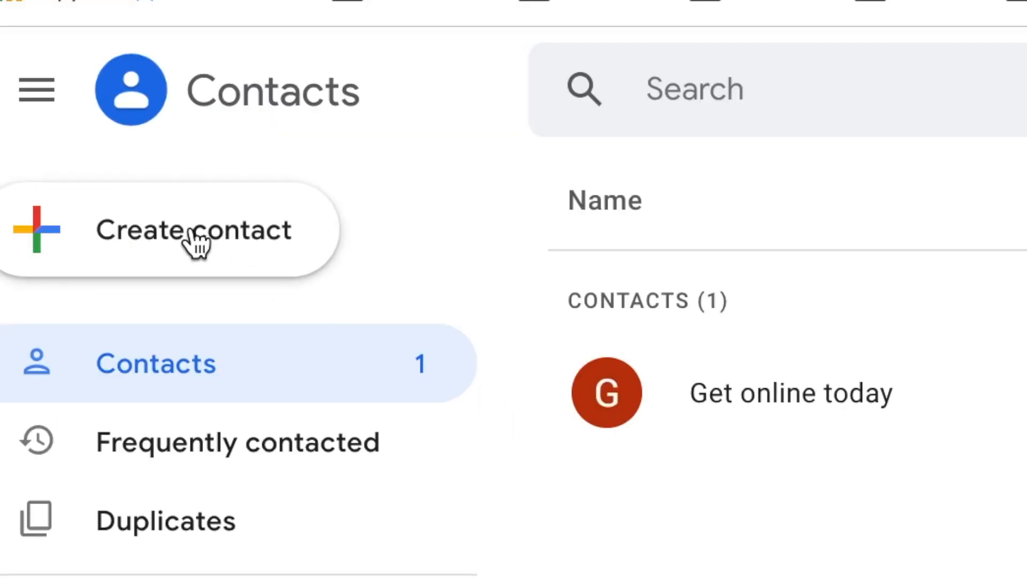
pyautogui.click(190, 229)
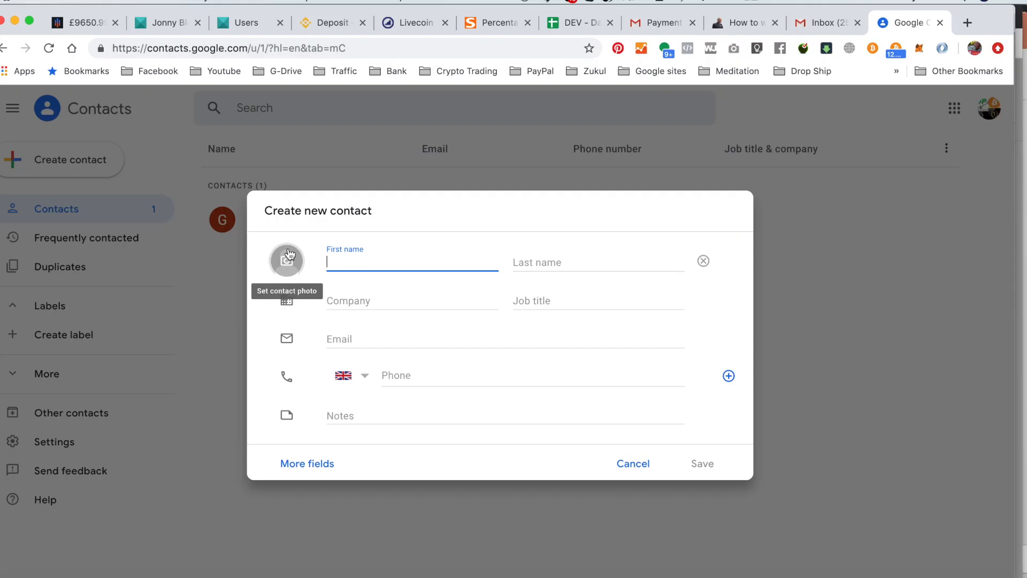
pyautogui.write('J')
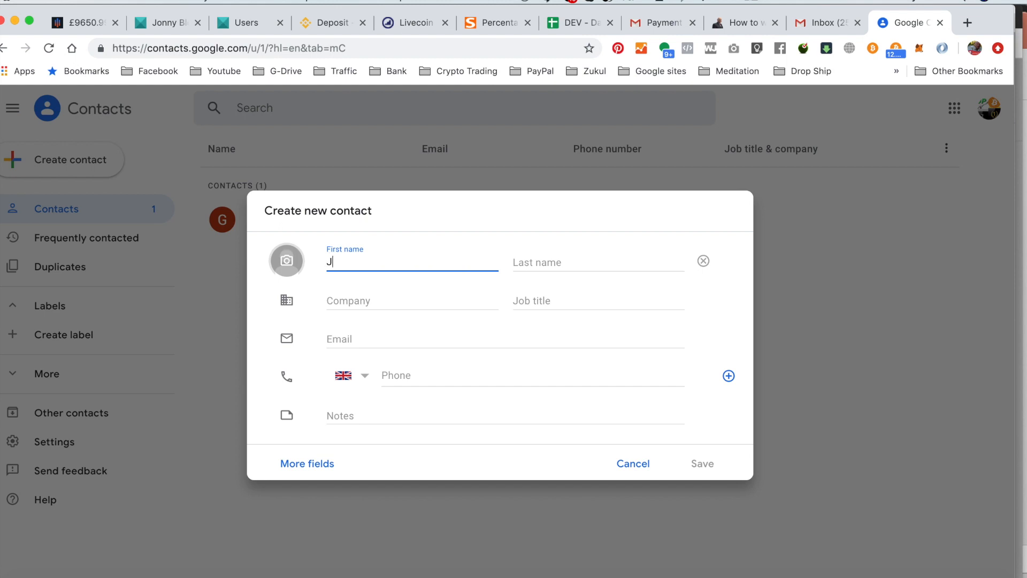
pyautogui.write('onny')
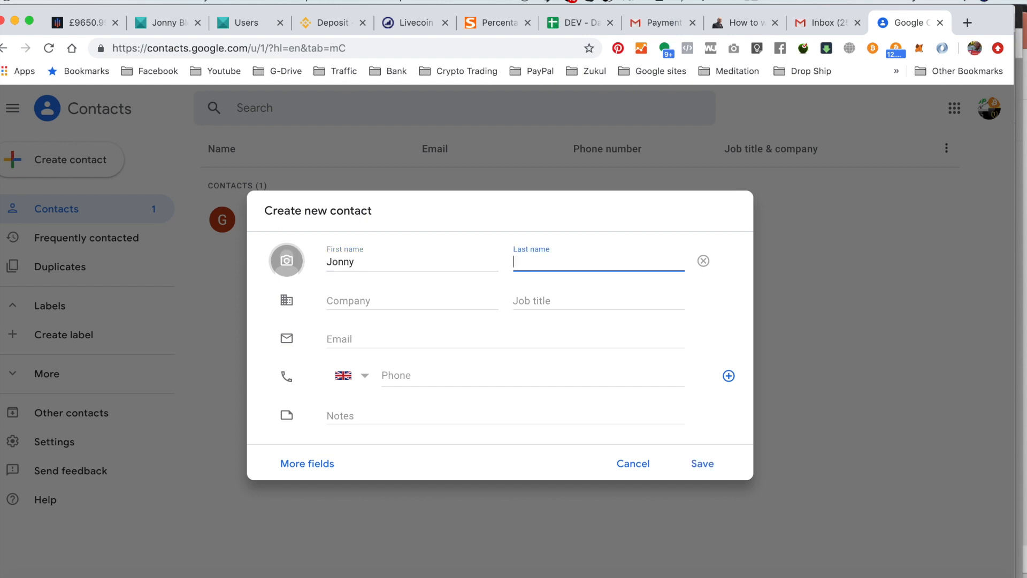
pyautogui.write('Blockchain')
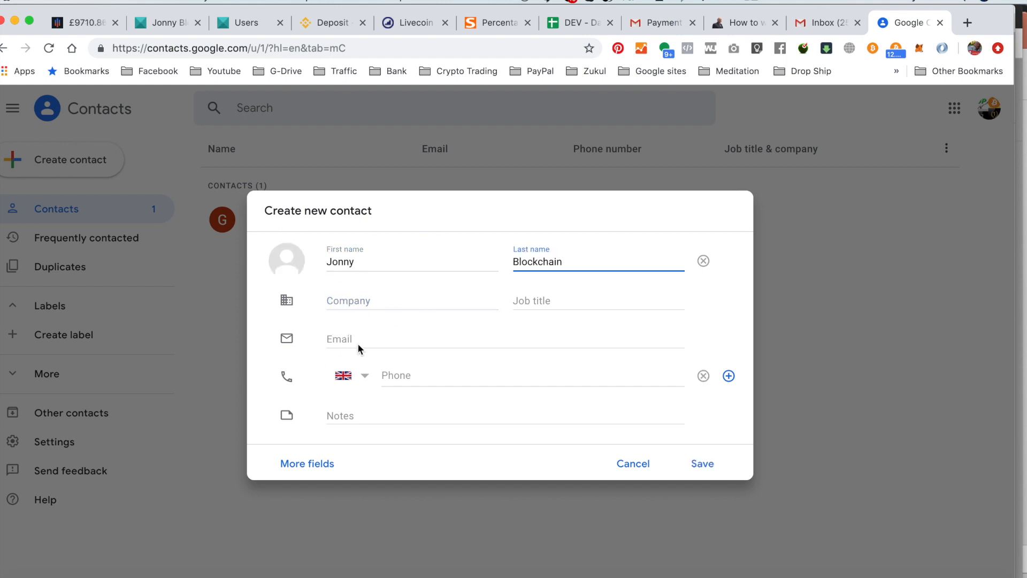
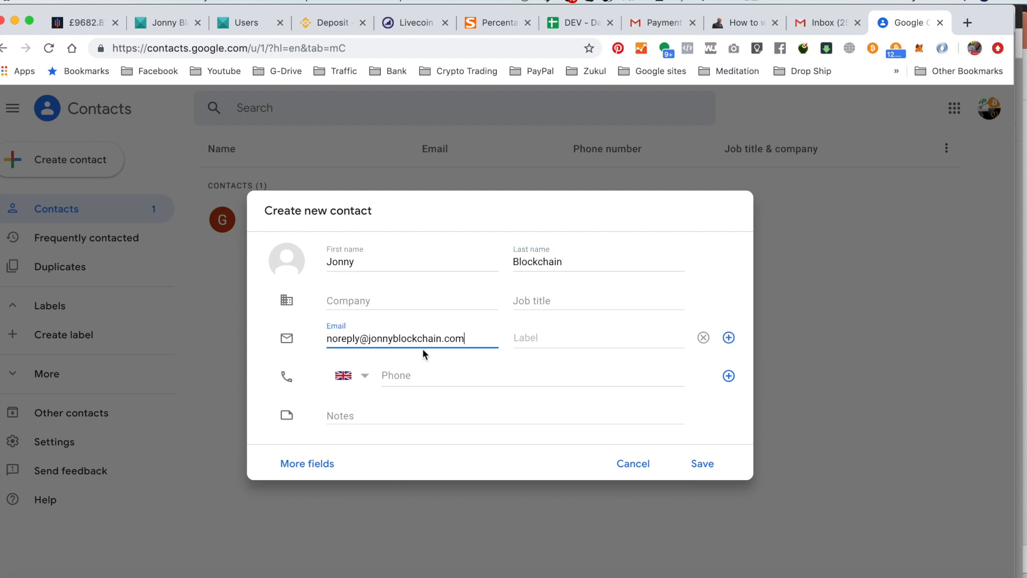
pyautogui.moveTo(702, 463)
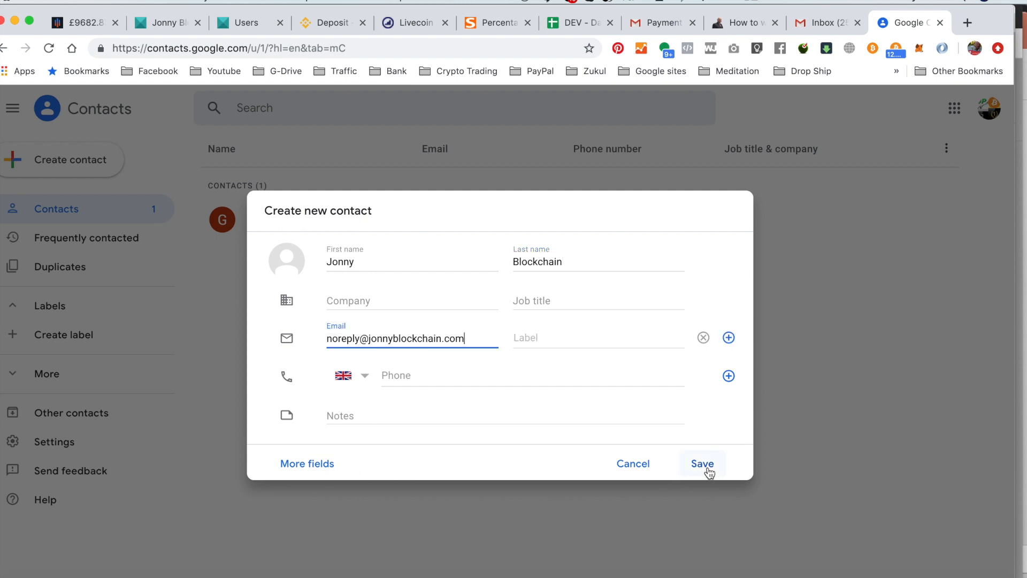
# Step: Save the Jonny Blockchain contact
pyautogui.click(702, 464)
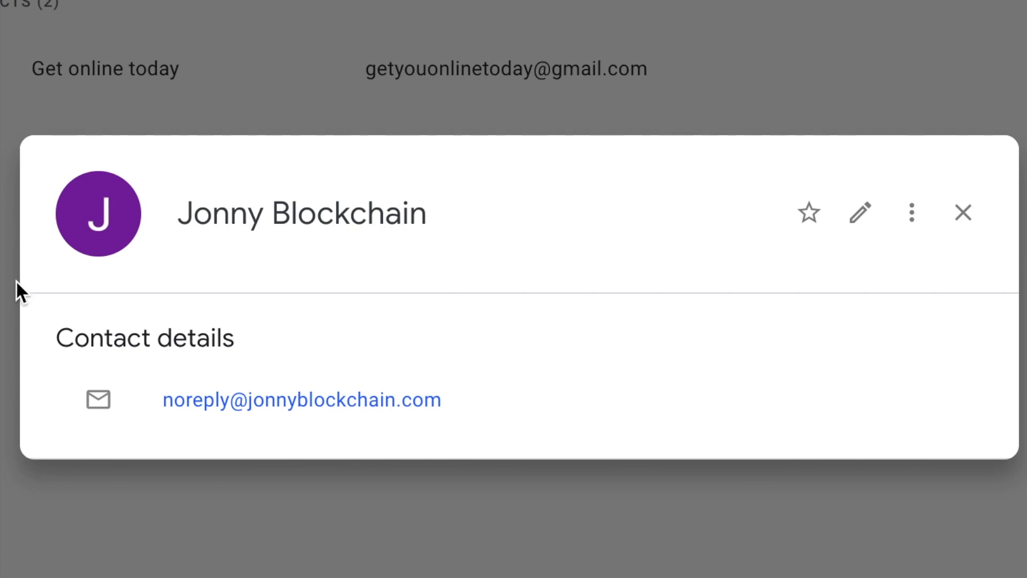
pyautogui.moveTo(316, 231)
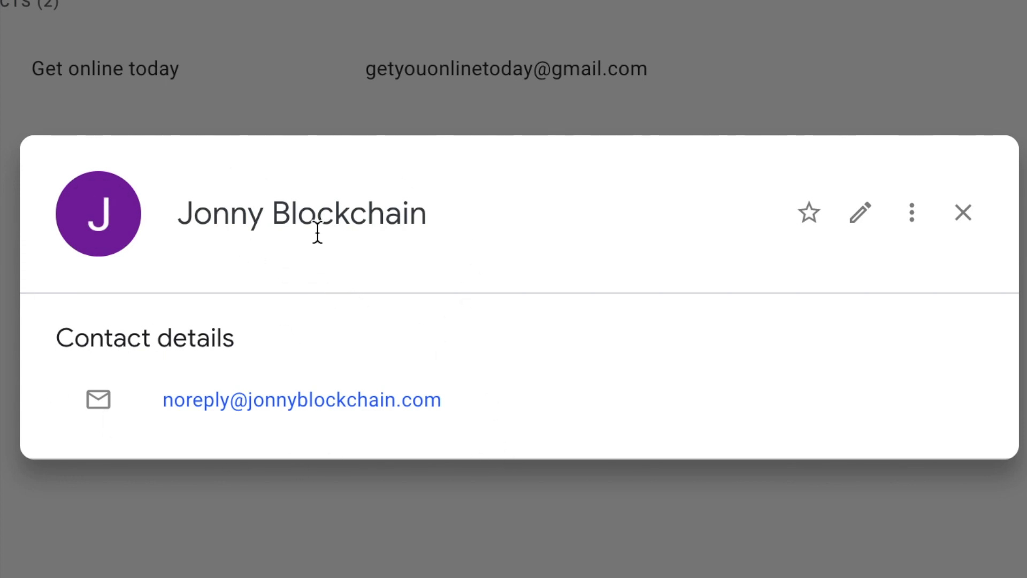
pyautogui.moveTo(301, 403)
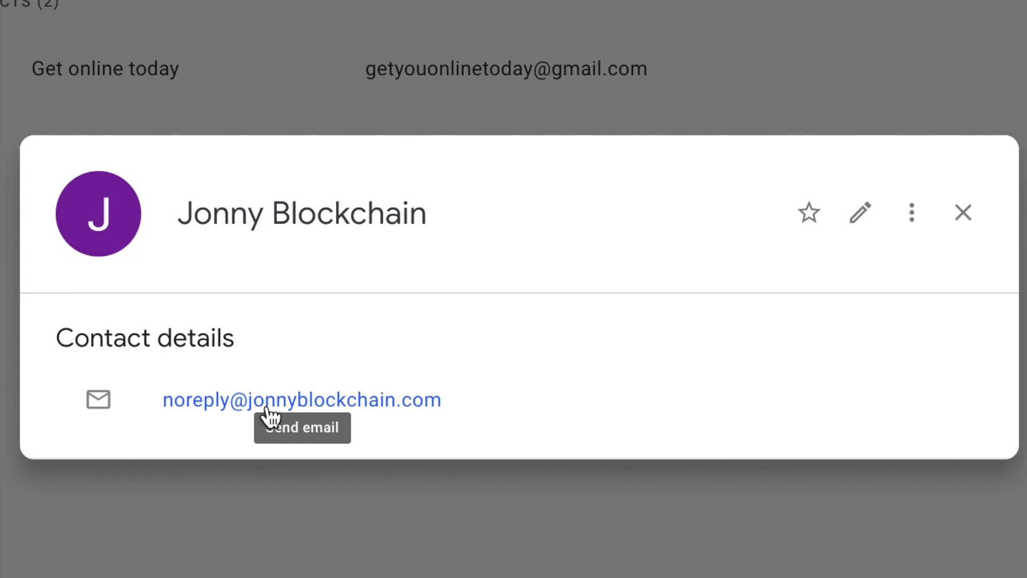
pyautogui.moveTo(367, 416)
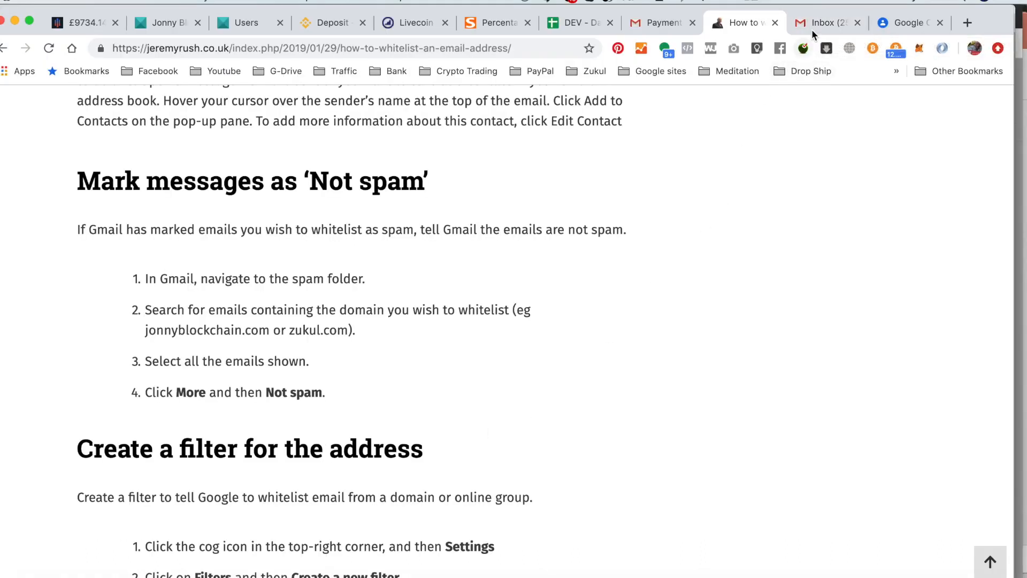
# Step: Find the Jonny Blockchain payment email in the Spam folder and mark it Not spam
pyautogui.click(824, 22)
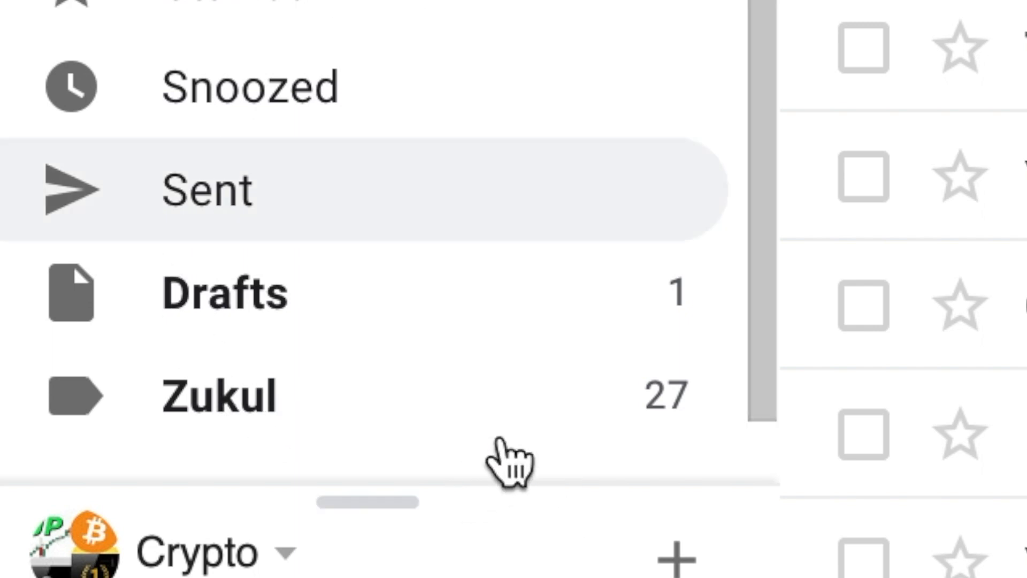
pyautogui.scroll(-3)
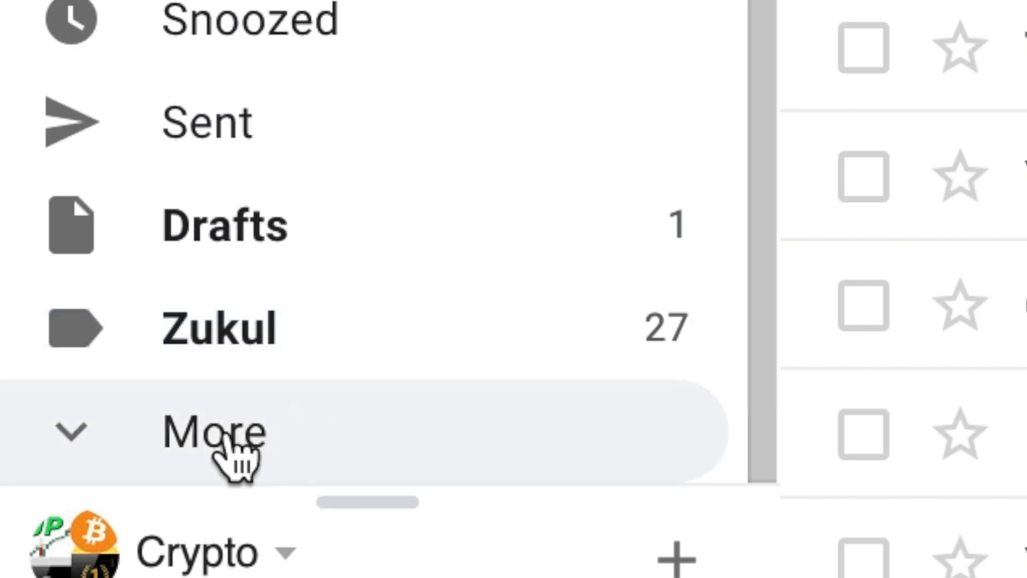
pyautogui.click(217, 432)
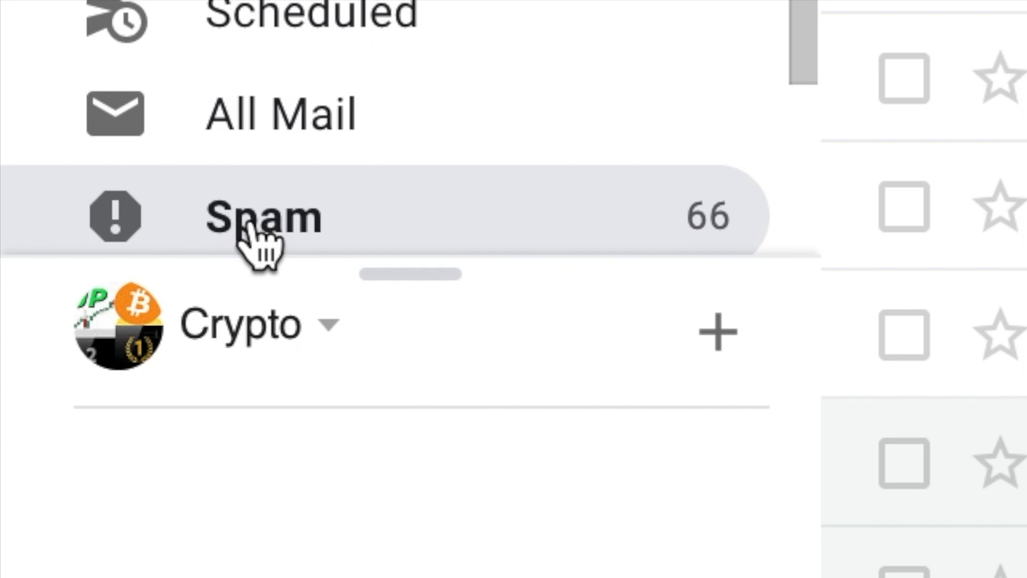
pyautogui.click(262, 216)
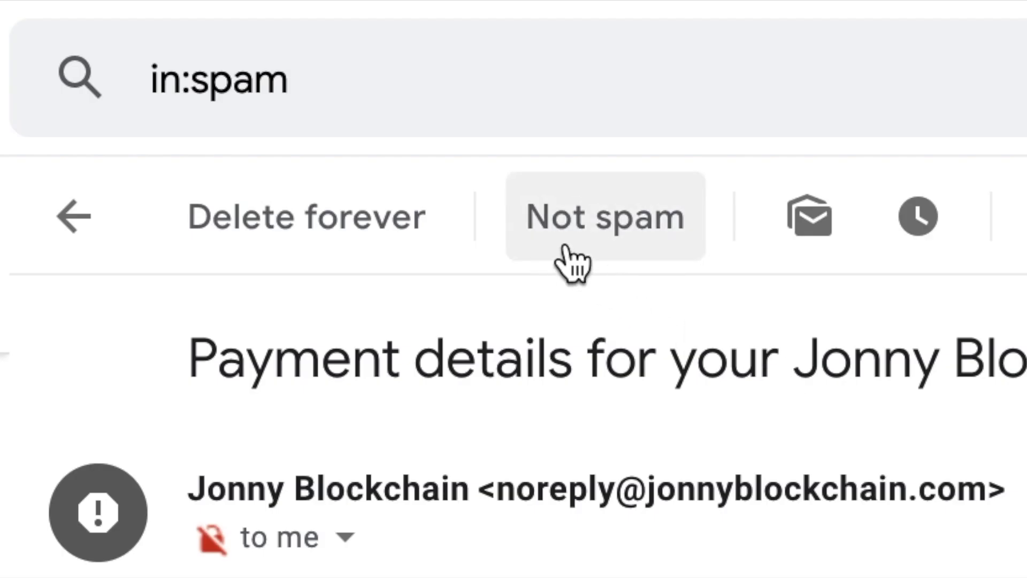
pyautogui.click(603, 217)
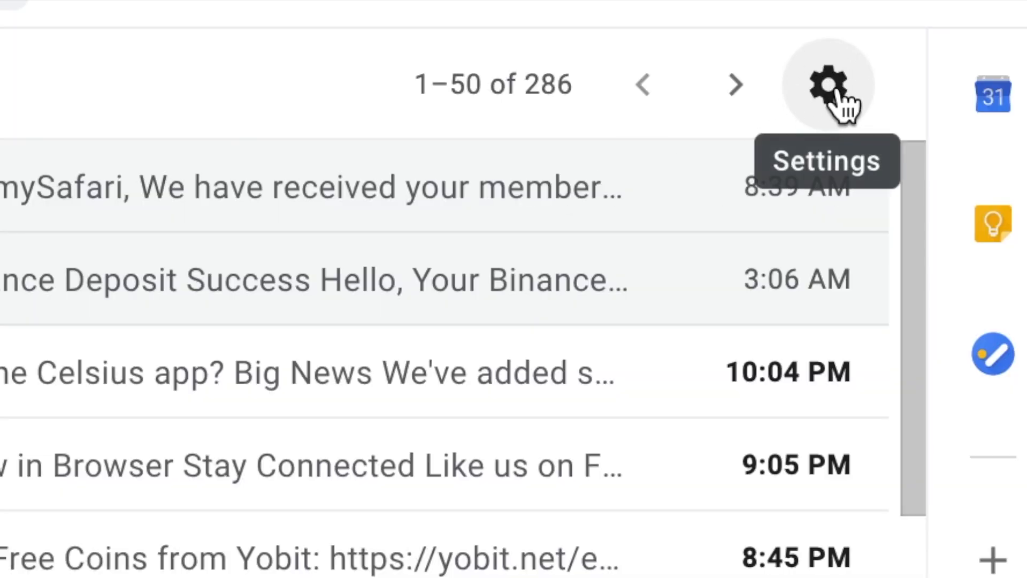
pyautogui.click(827, 84)
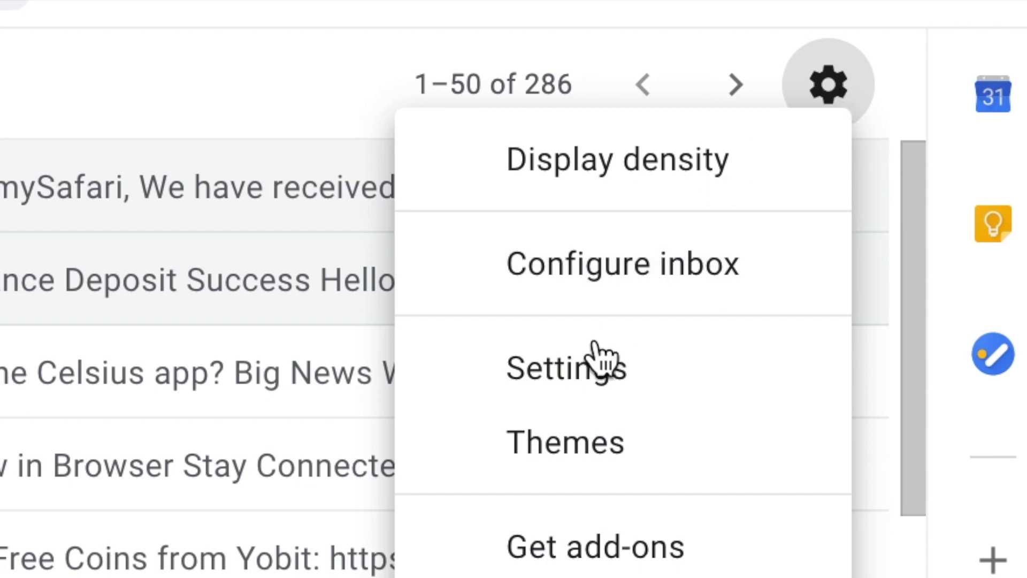
pyautogui.click(565, 365)
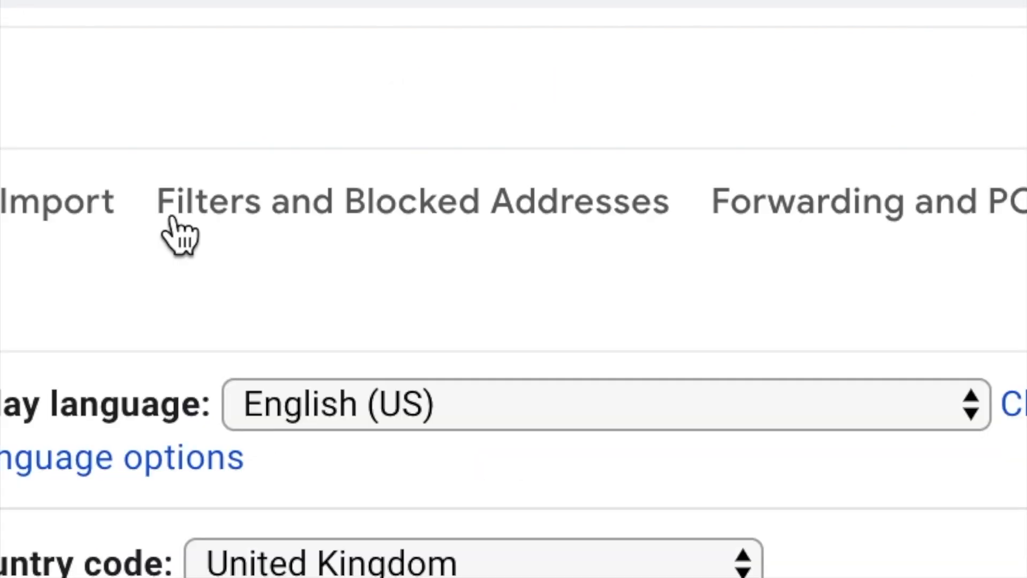
pyautogui.moveTo(498, 226)
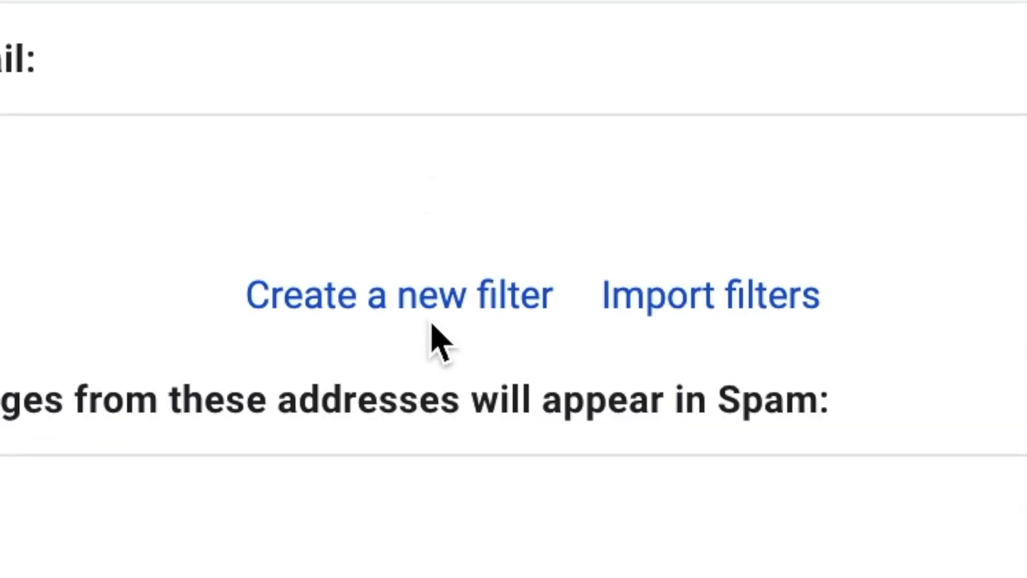
pyautogui.click(399, 294)
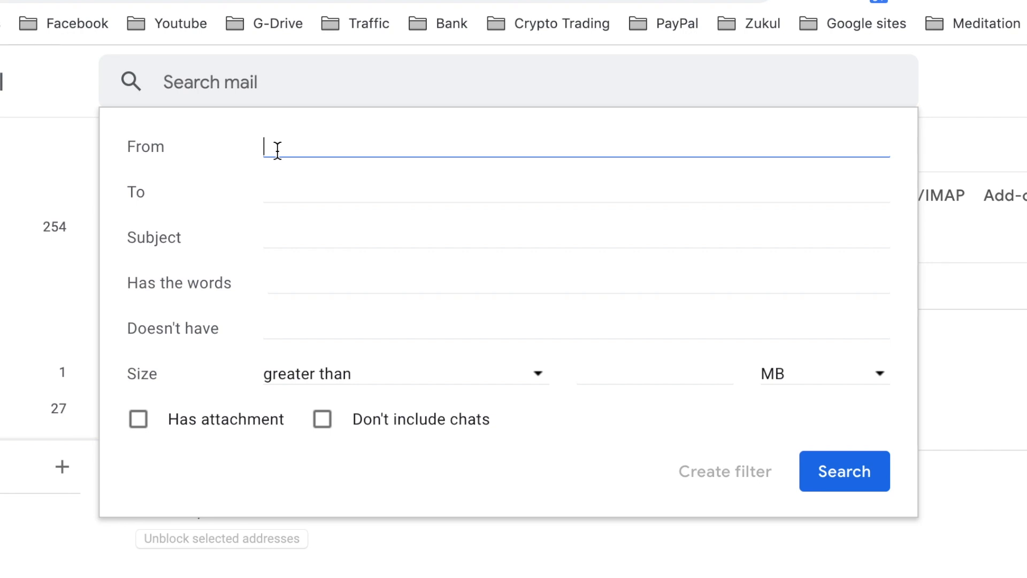
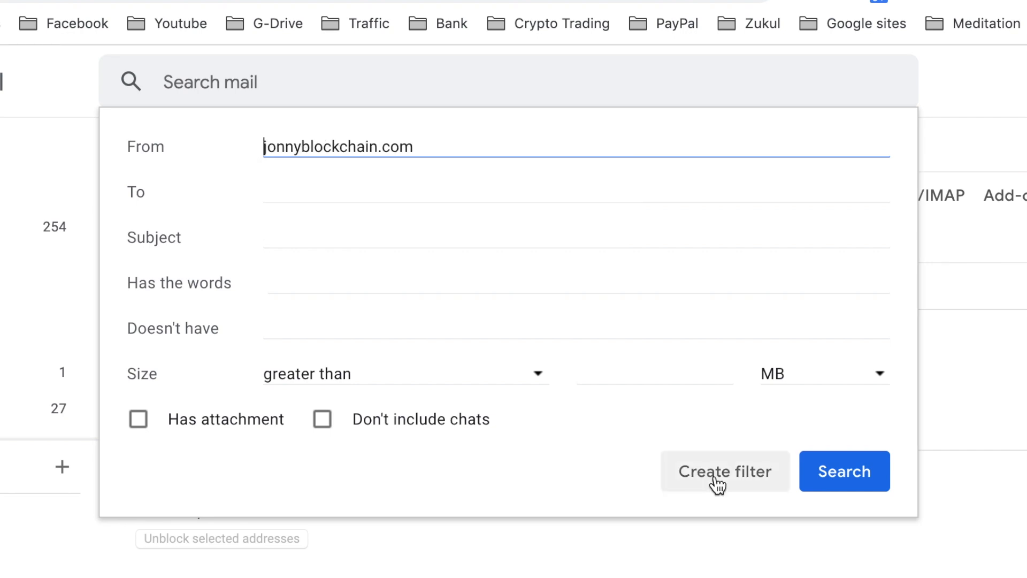
pyautogui.click(723, 471)
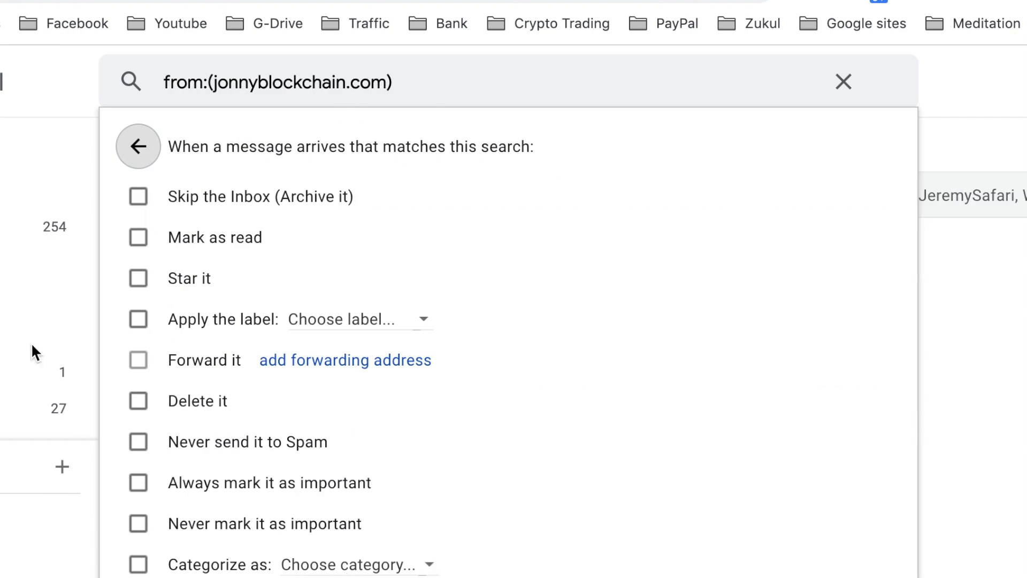
pyautogui.moveTo(138, 443)
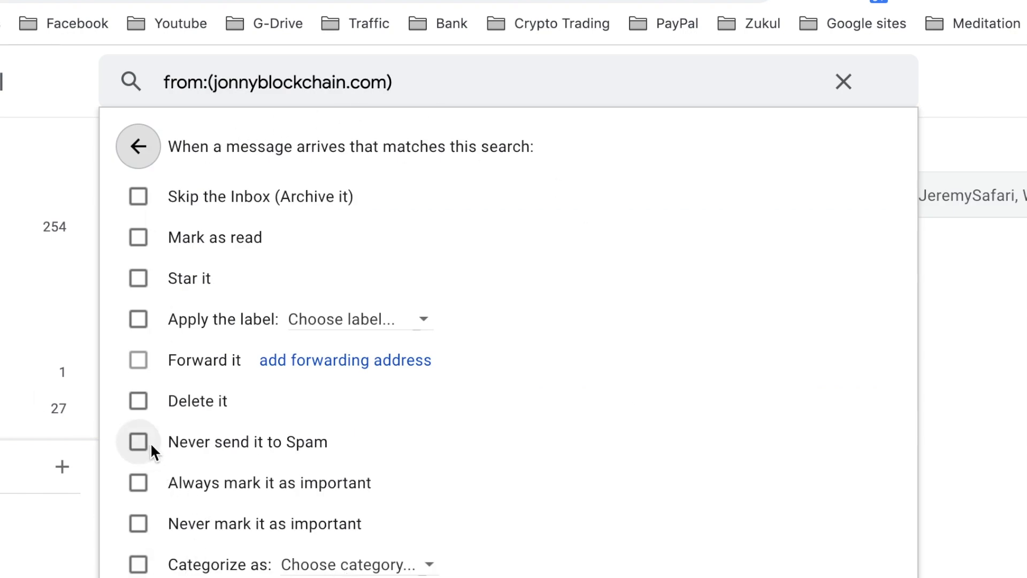
pyautogui.click(137, 441)
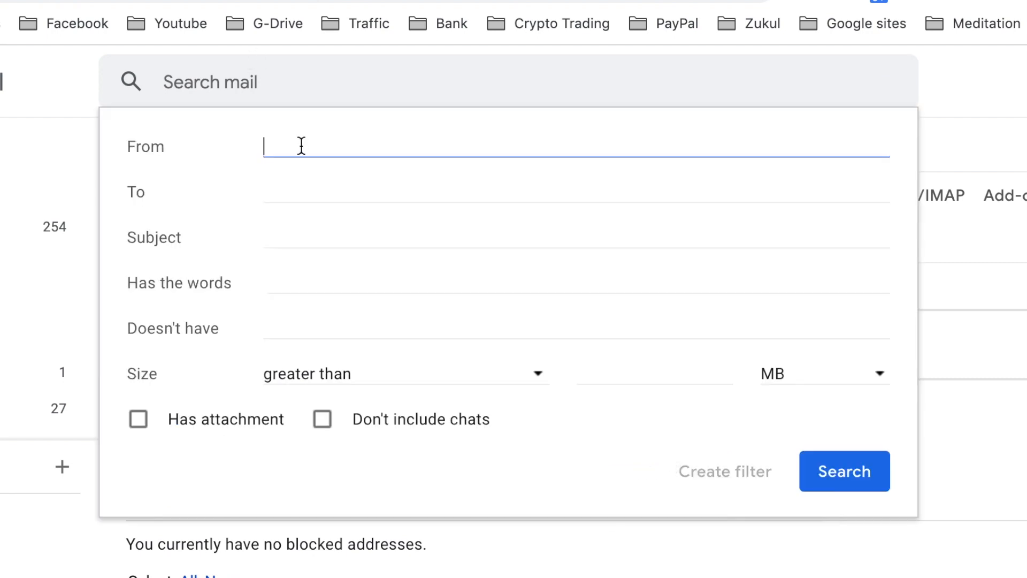
# Step: Create a zukul.com sender filter with Never send it to Spam ticked
pyautogui.write('zuku')
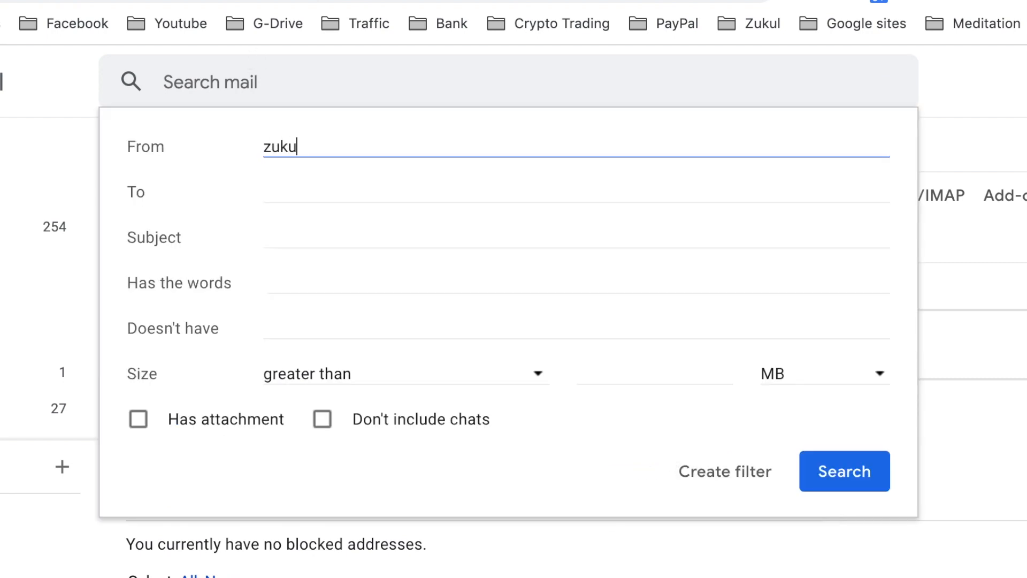
pyautogui.write('l.com')
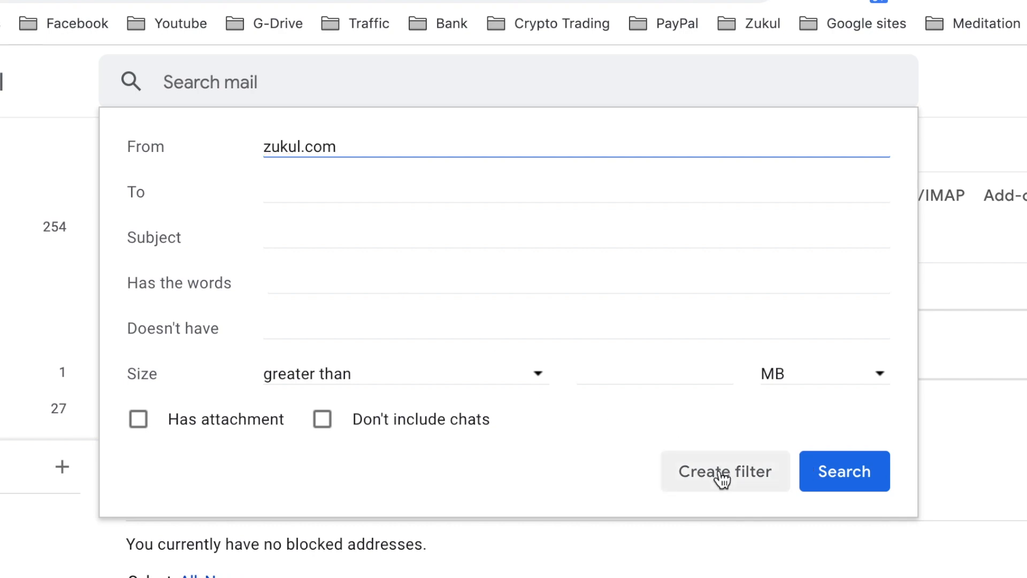
pyautogui.click(724, 471)
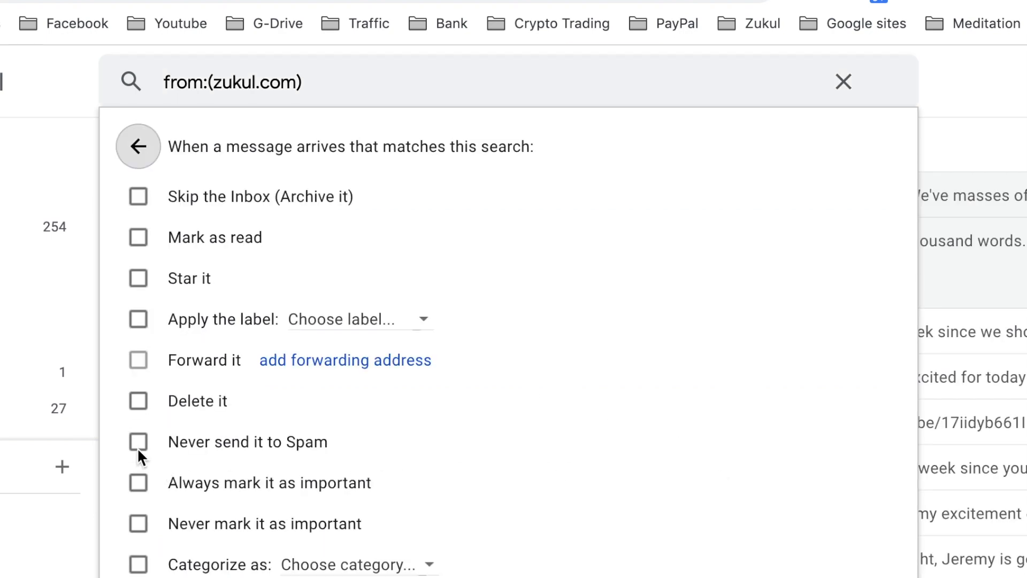
pyautogui.click(138, 442)
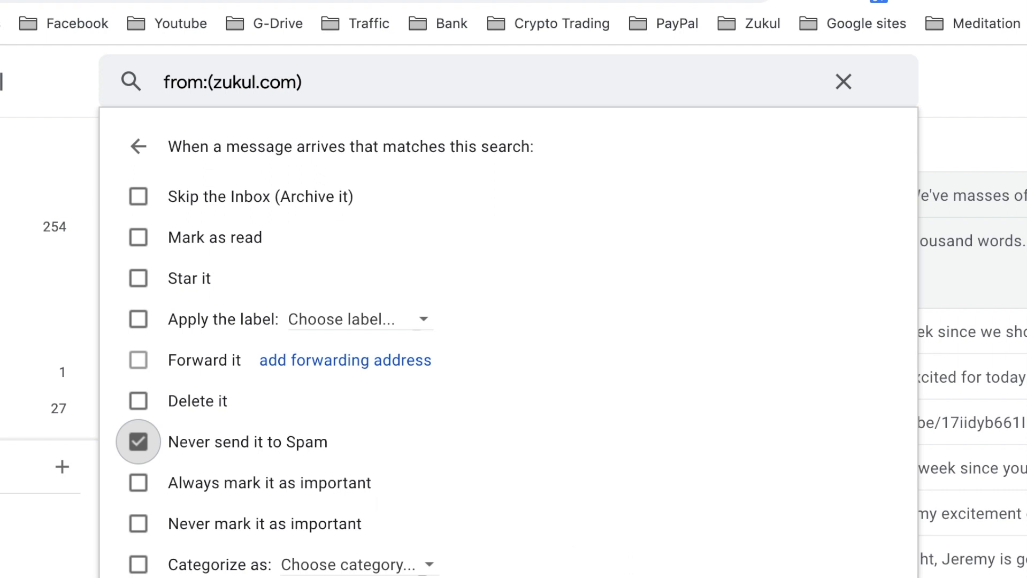
pyautogui.click(844, 81)
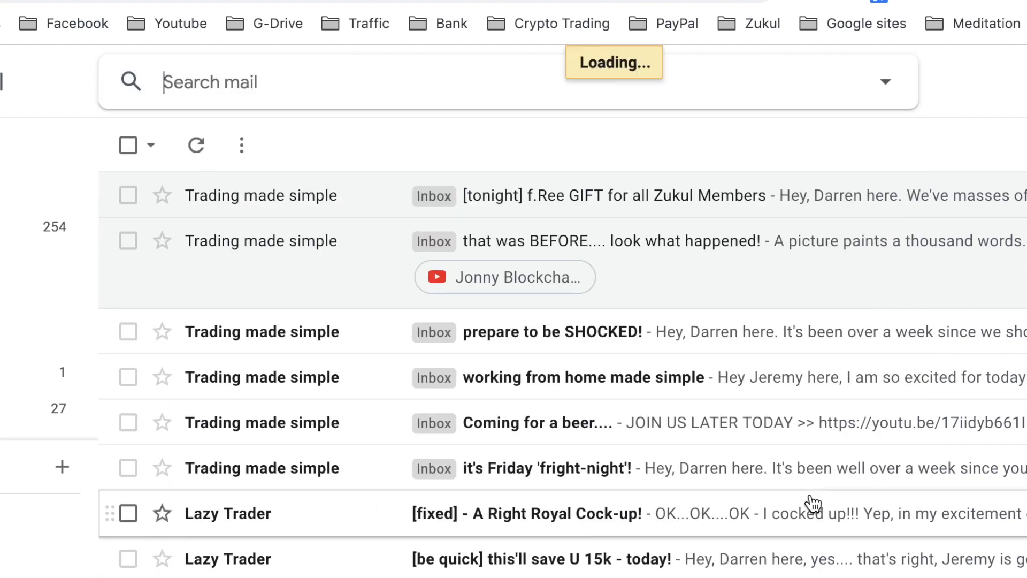